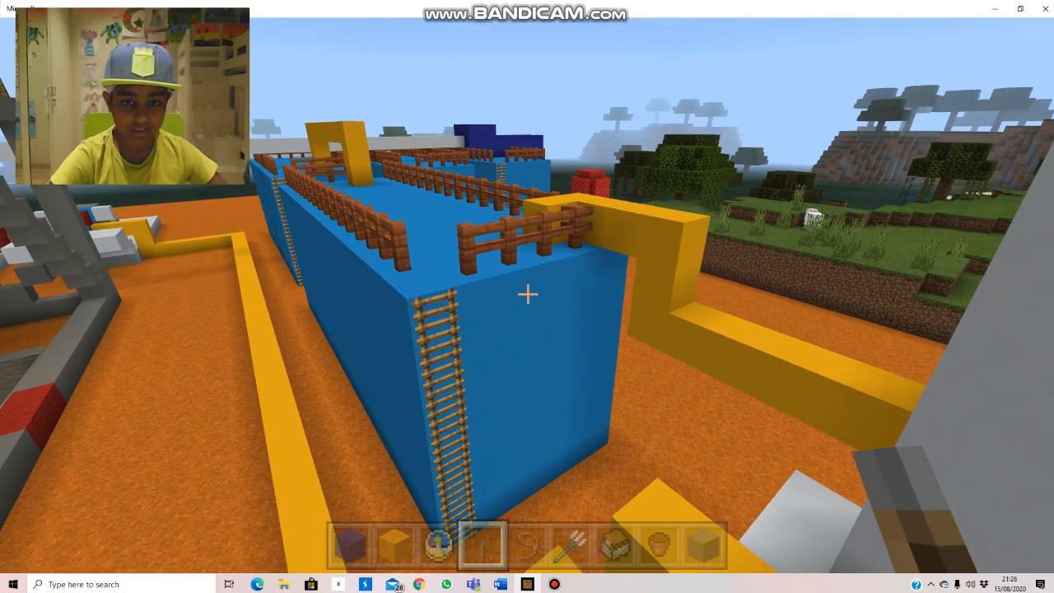
{"action": "mouse_move", "coordinate": [526, 293]}
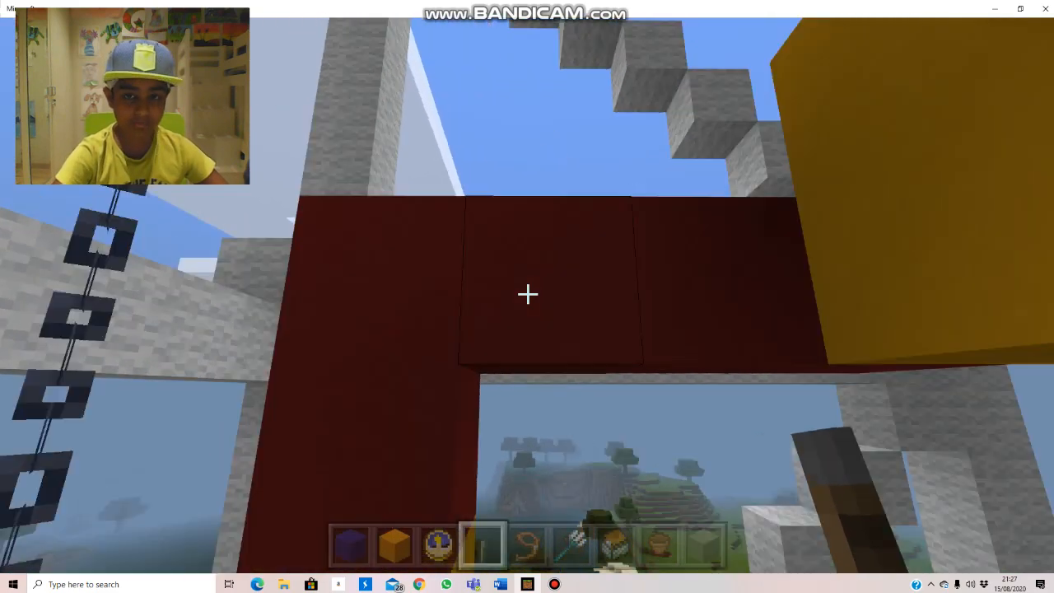
{"action": "mouse_move", "coordinate": [526, 294]}
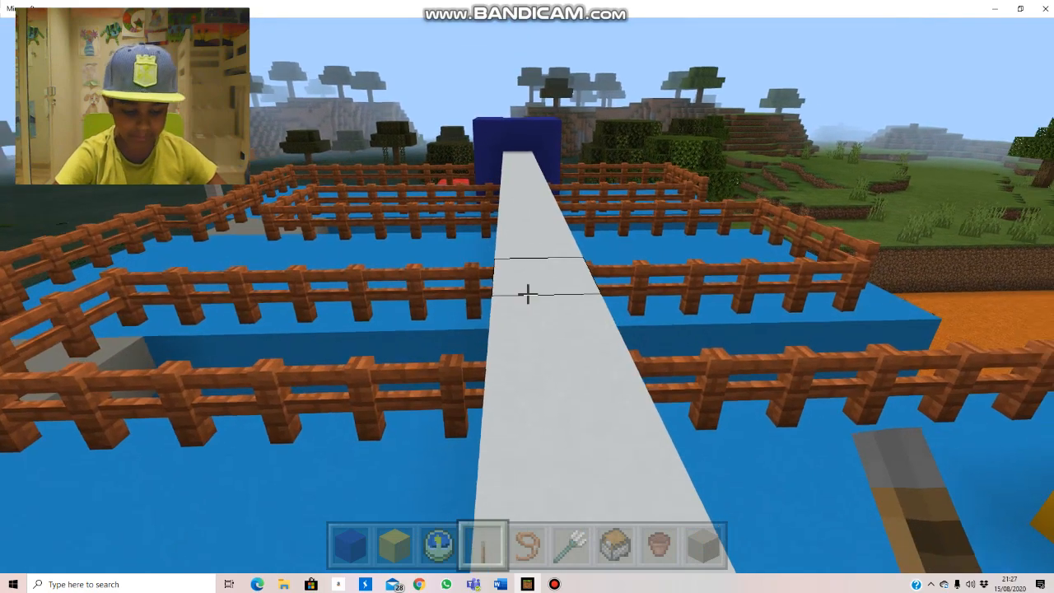
{"action": "mouse_move", "coordinate": [526, 296]}
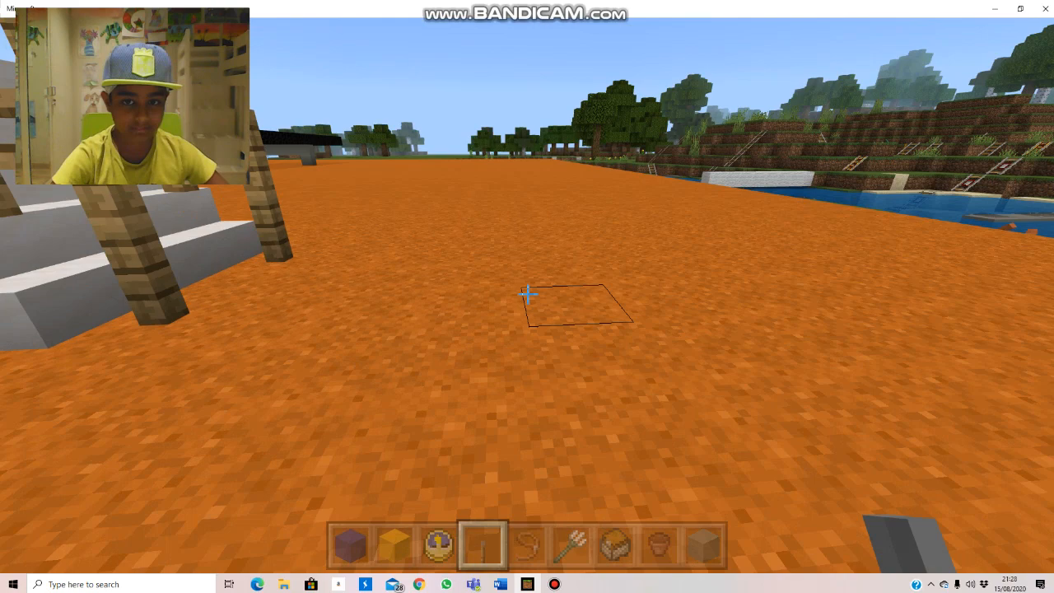
{"action": "mouse_move", "coordinate": [527, 297]}
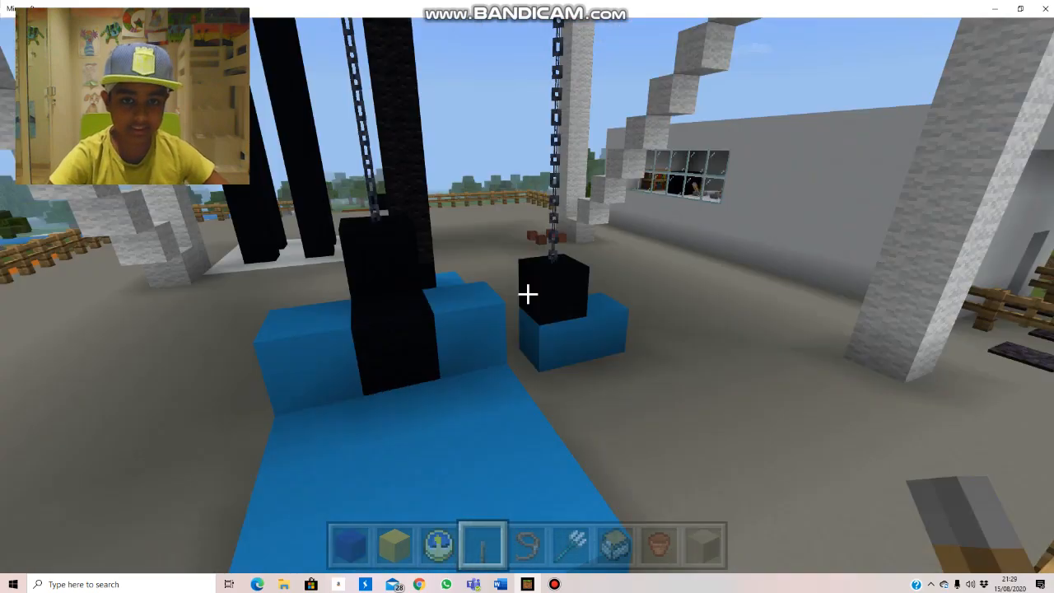
{"action": "mouse_move", "coordinate": [526, 293]}
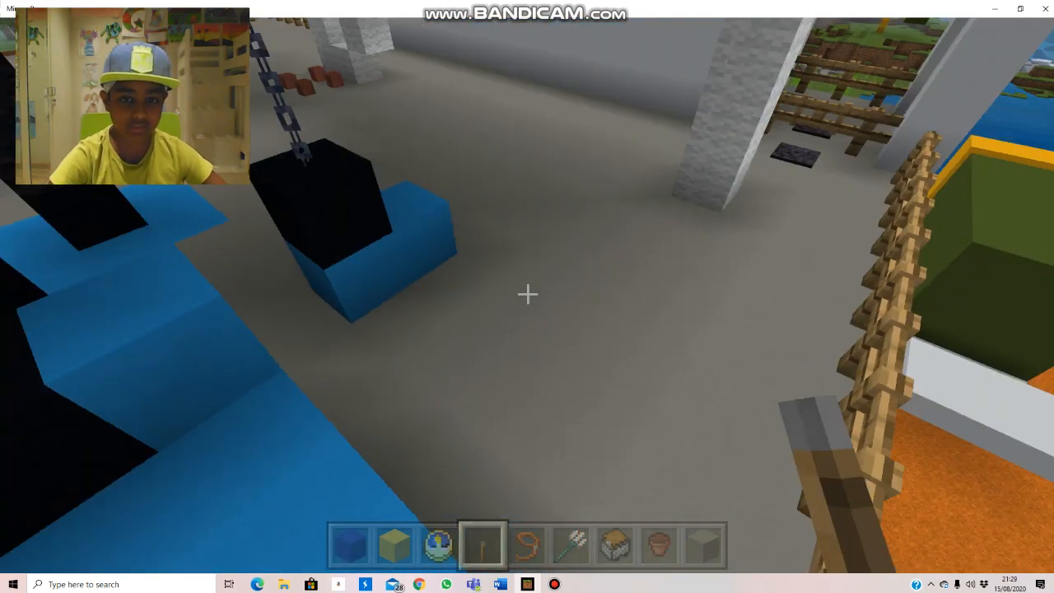
{"action": "mouse_move", "coordinate": [527, 293]}
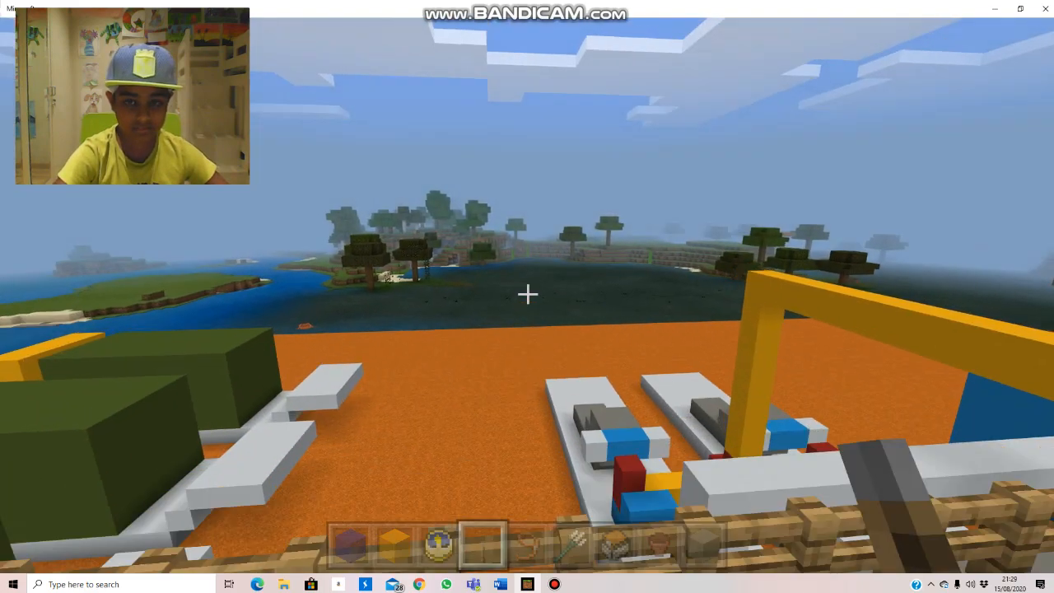
{"action": "mouse_move", "coordinate": [527, 296]}
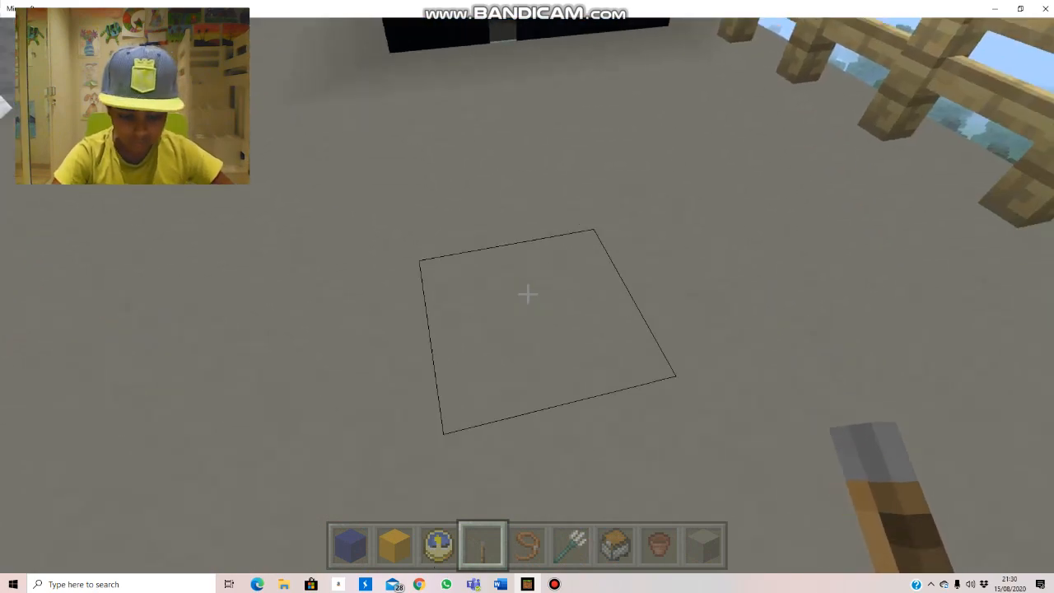
{"action": "mouse_move", "coordinate": [527, 296]}
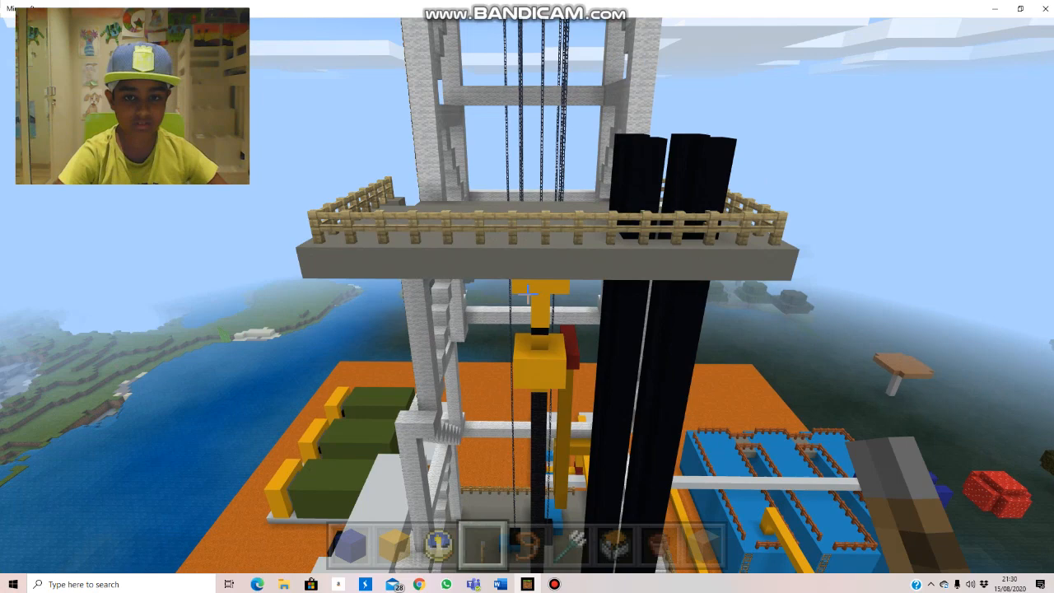
{"action": "mouse_move", "coordinate": [527, 293]}
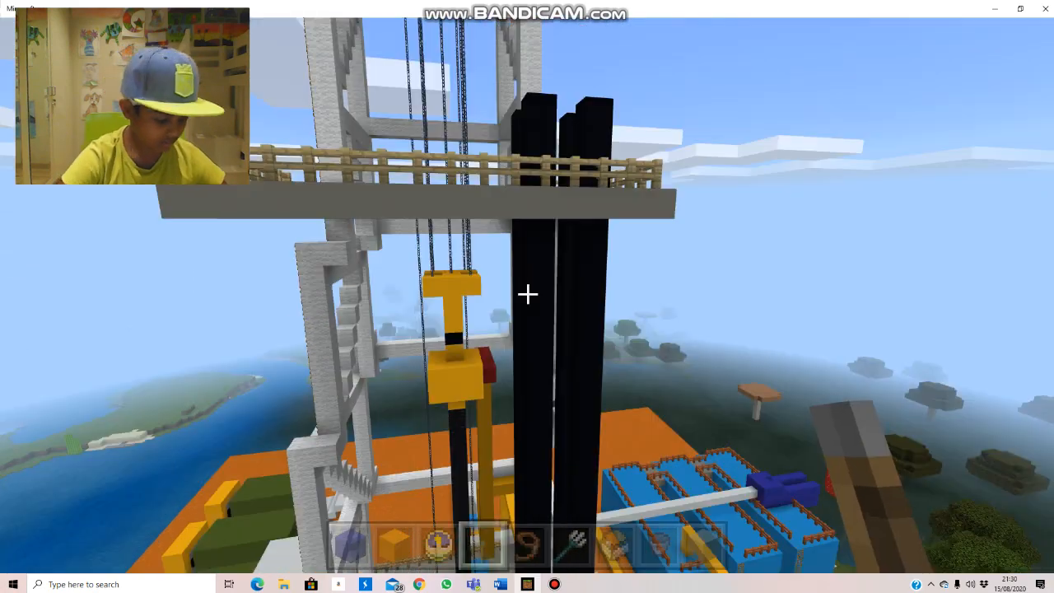